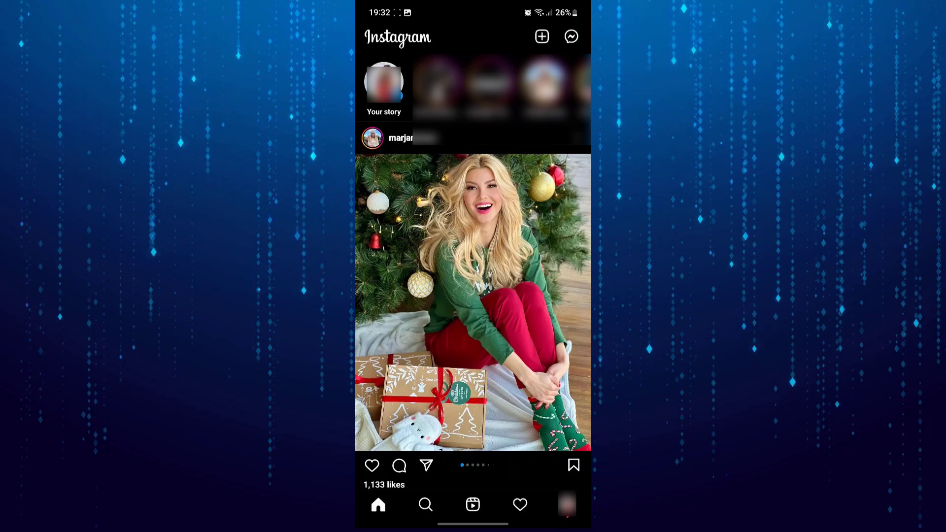
Leave the Instagram feed and return to the phone's home screen of app icons.
{"action": "left_click", "coordinate": [570, 37]}
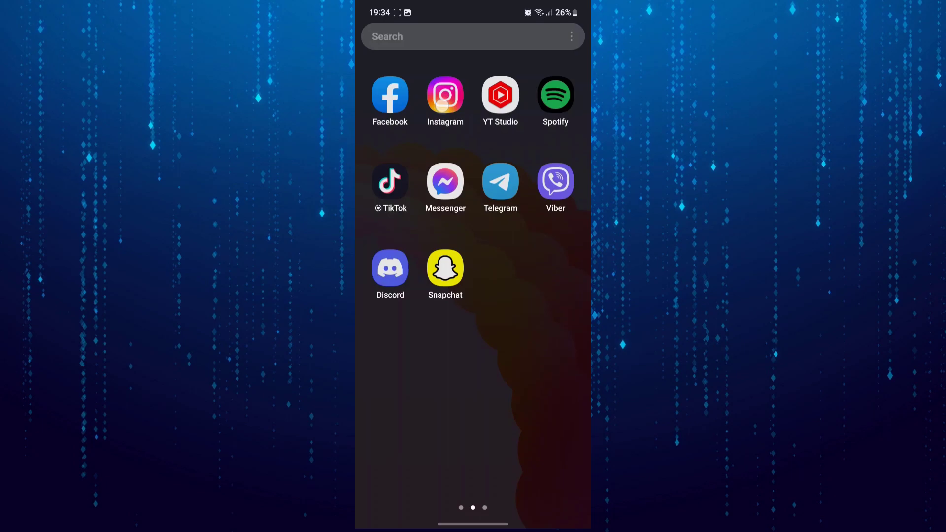
{"action": "left_click", "coordinate": [444, 97]}
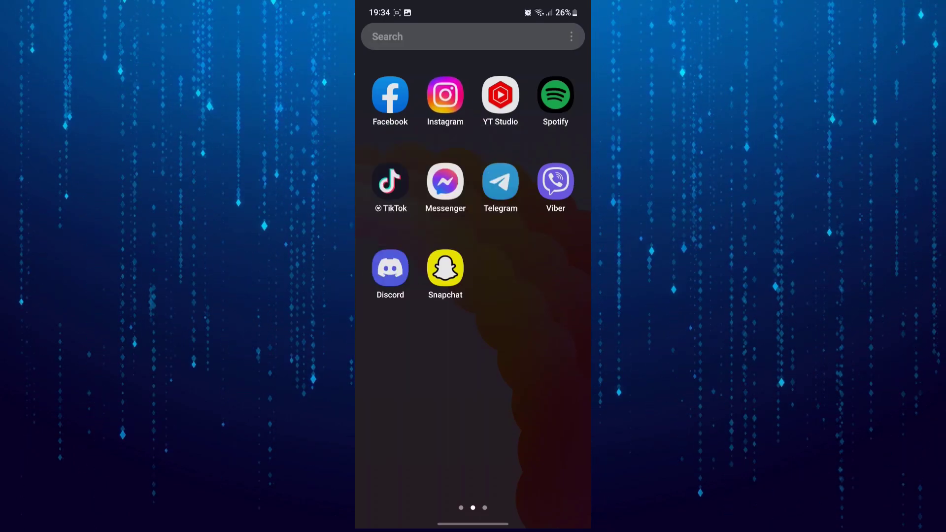
Search Play Store for 'vp', then search 'insta' and choose the instagram suggestion to reach its listing.
{"action": "type", "text": "vpn"}
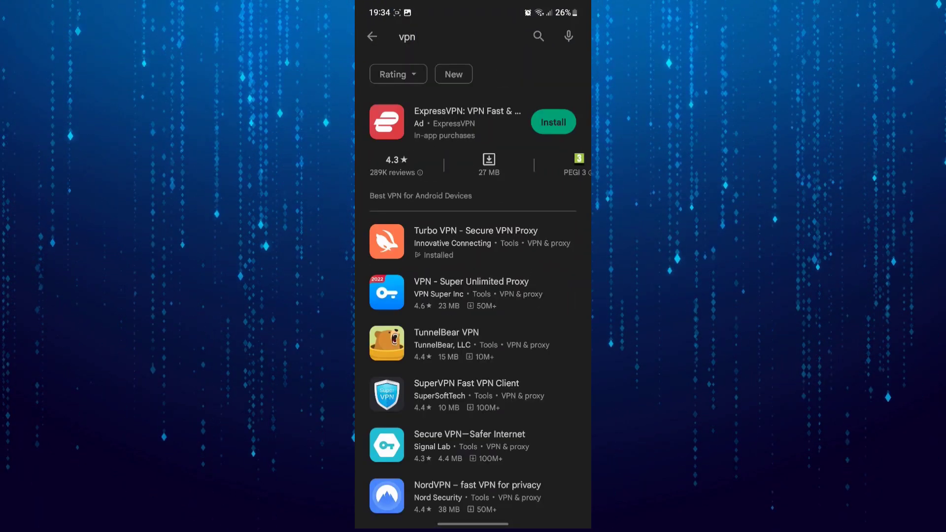
{"action": "left_click", "coordinate": [449, 36]}
{"action": "type", "text": "insta"}
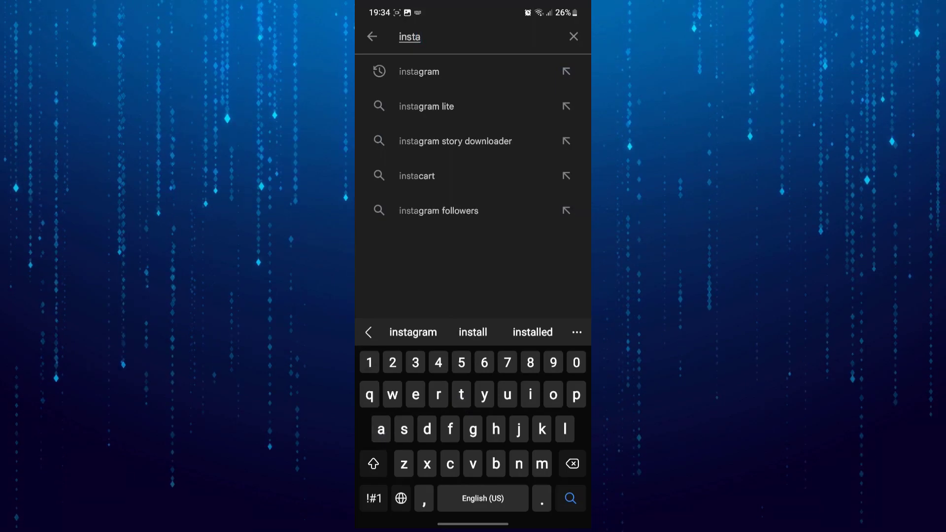
{"action": "left_click", "coordinate": [417, 71]}
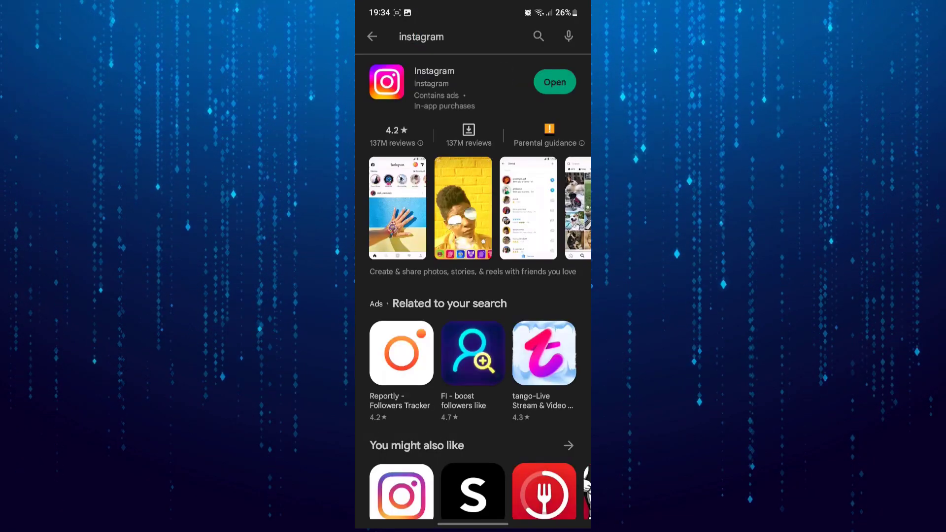